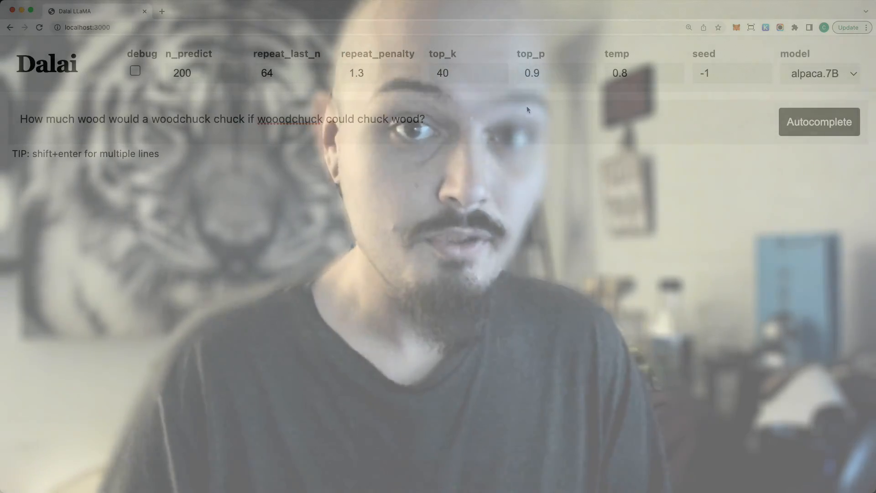
Generate an alpaca.7B autocomplete response to the woodchuck prompt.
click(818, 121)
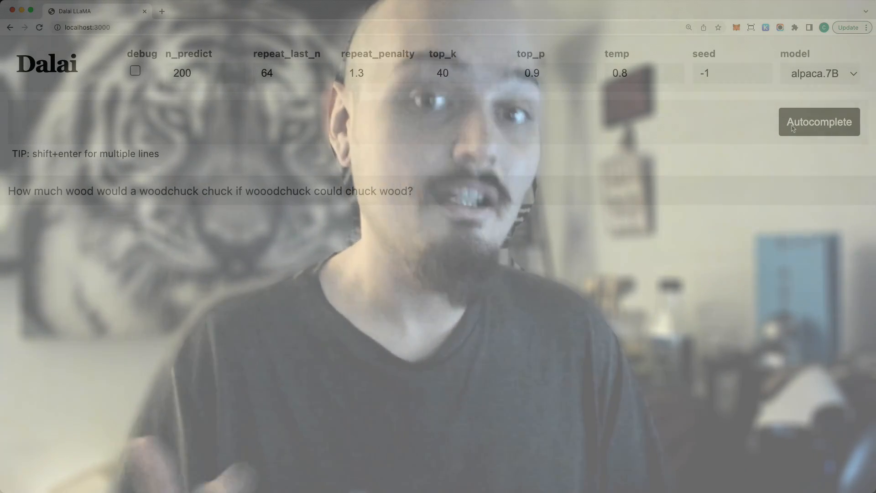
click(819, 122)
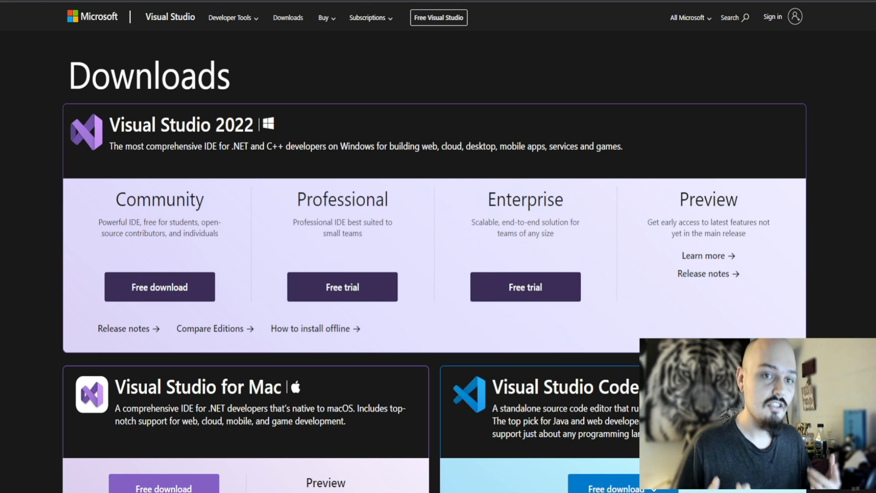
mouse_move(159, 200)
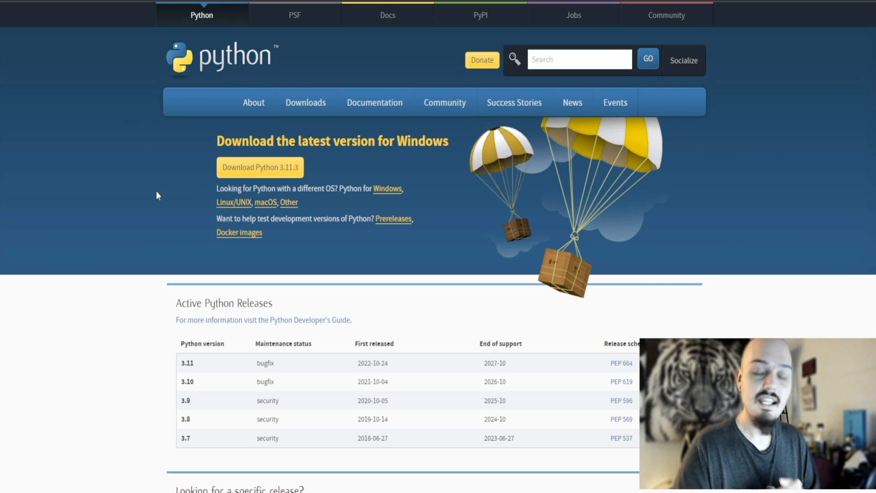
mouse_move(177, 173)
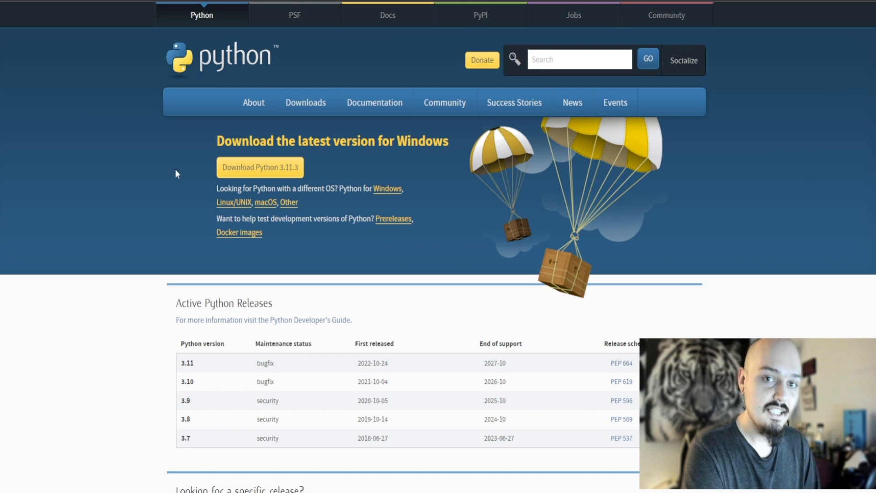
mouse_move(269, 171)
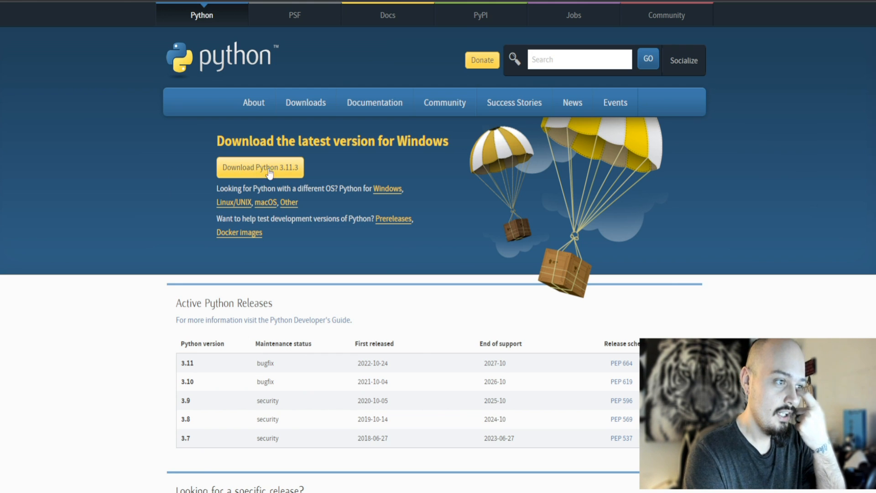
mouse_move(282, 179)
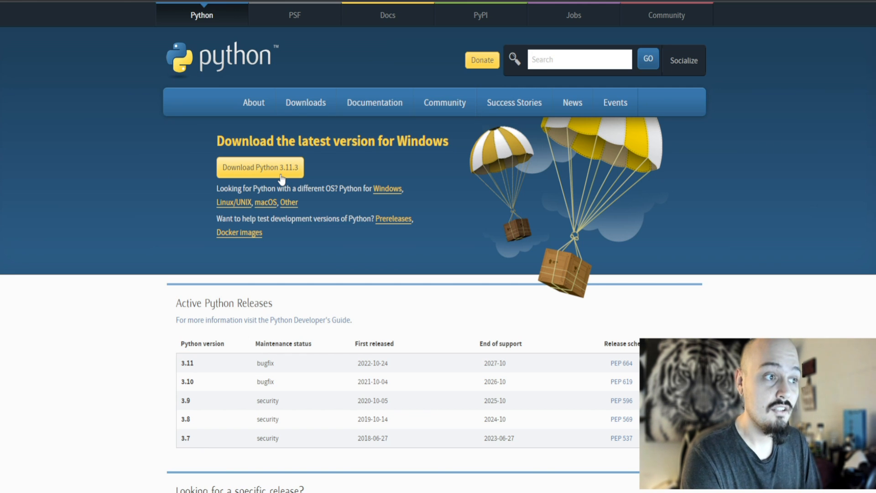
mouse_move(289, 182)
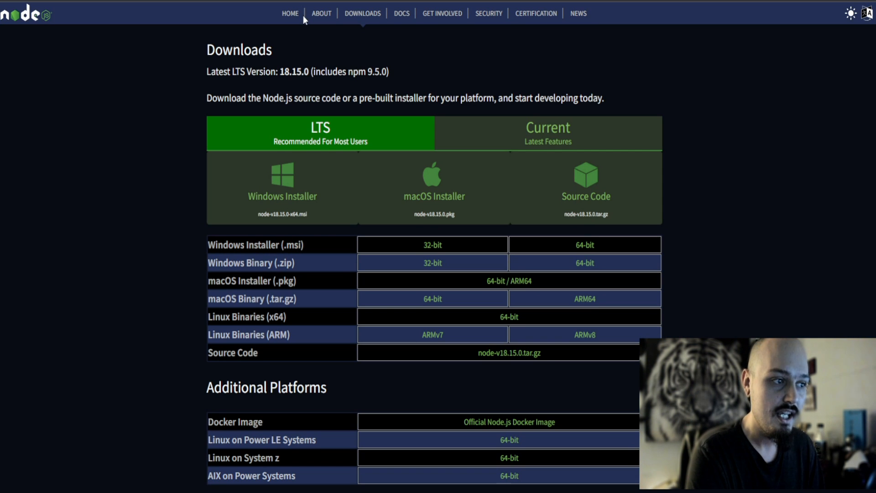
scroll(down, 3)
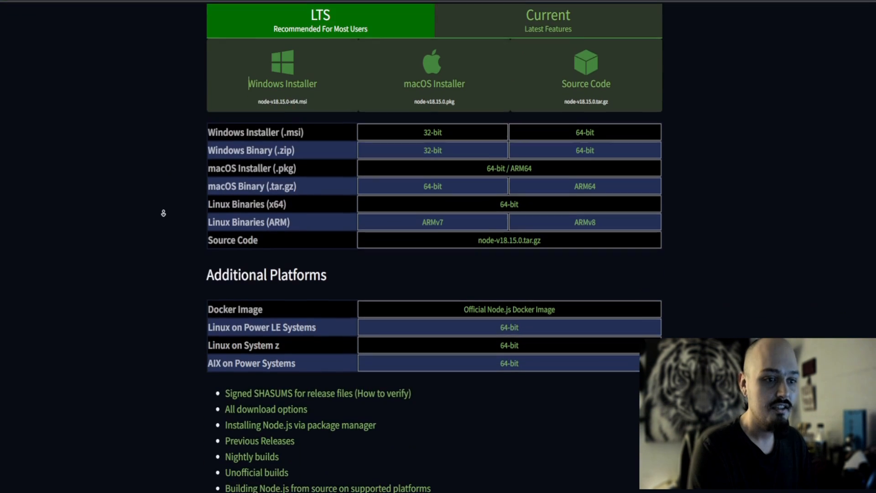
scroll(up, 3)
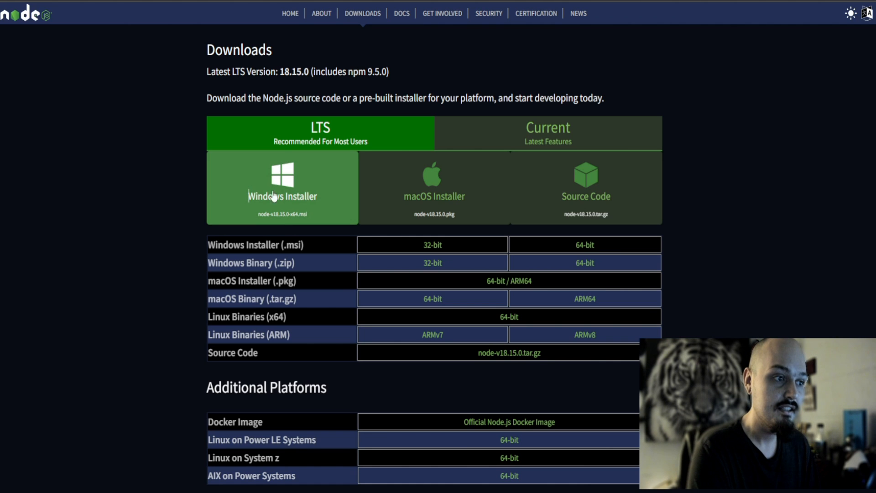
mouse_move(285, 198)
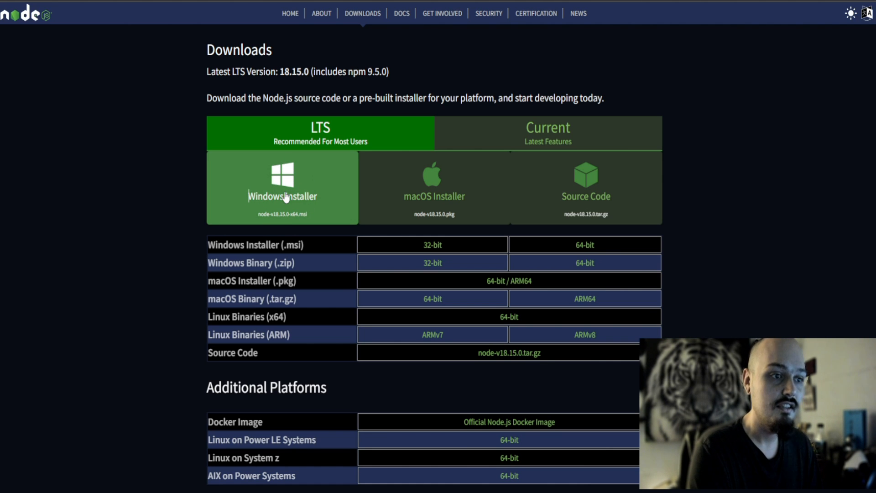
mouse_move(481, 218)
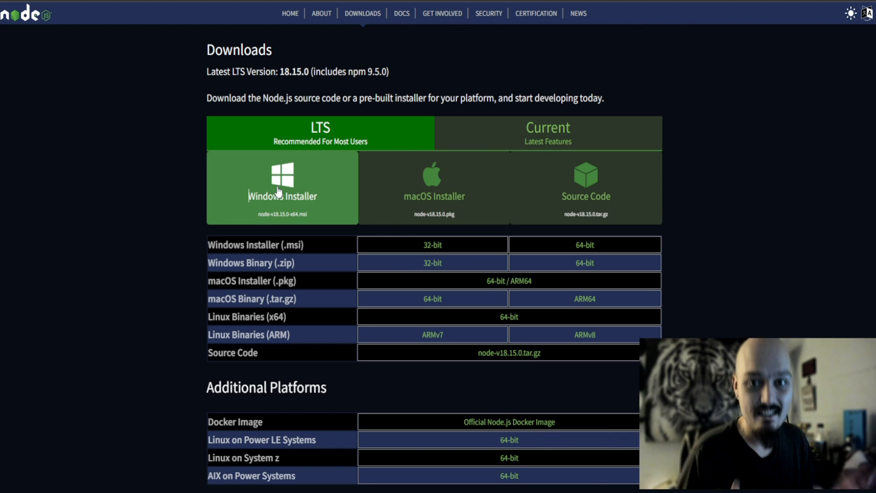
mouse_move(289, 183)
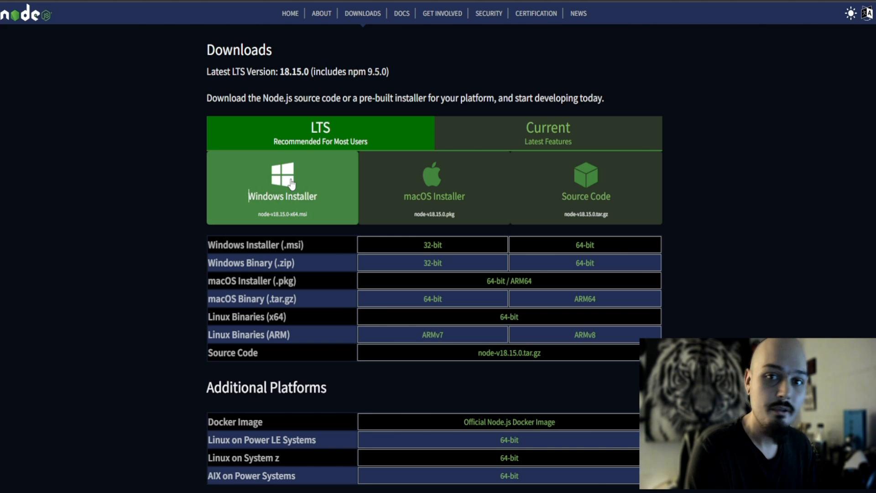
mouse_move(286, 203)
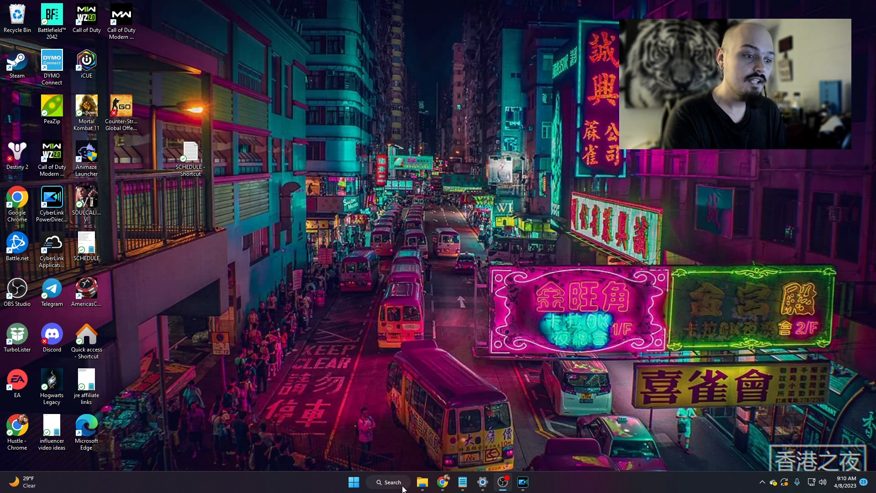
Launch Command Prompt from Windows Search by searching 'cmd'.
click(388, 482)
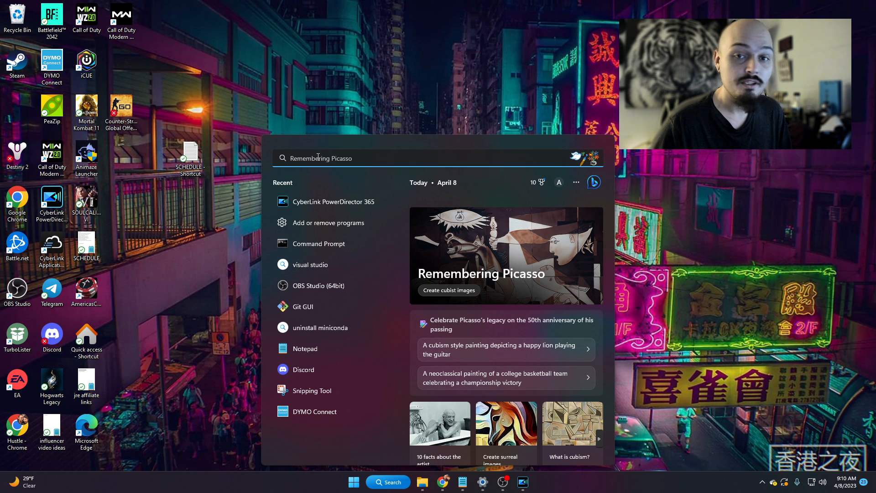
text(cmd)
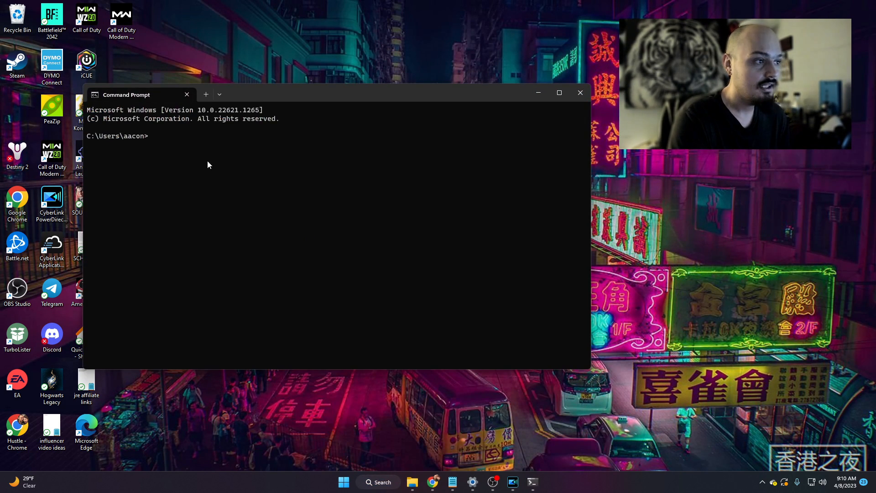
click(559, 93)
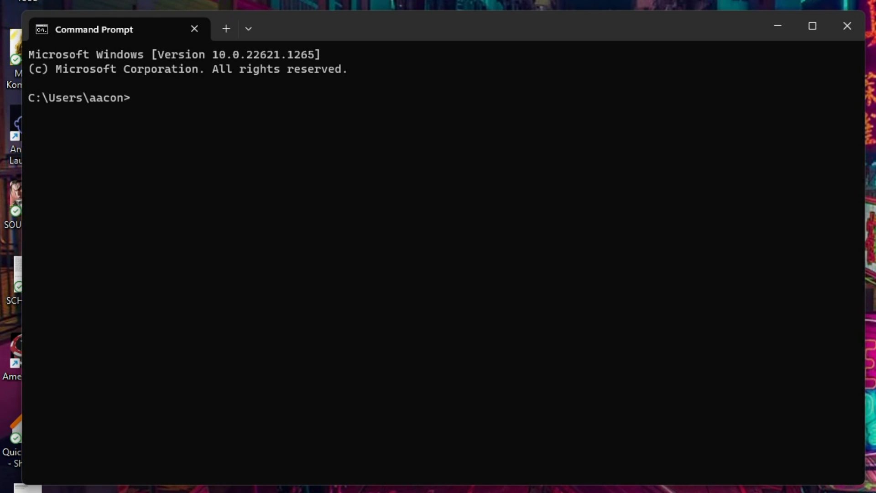
mouse_move(213, 158)
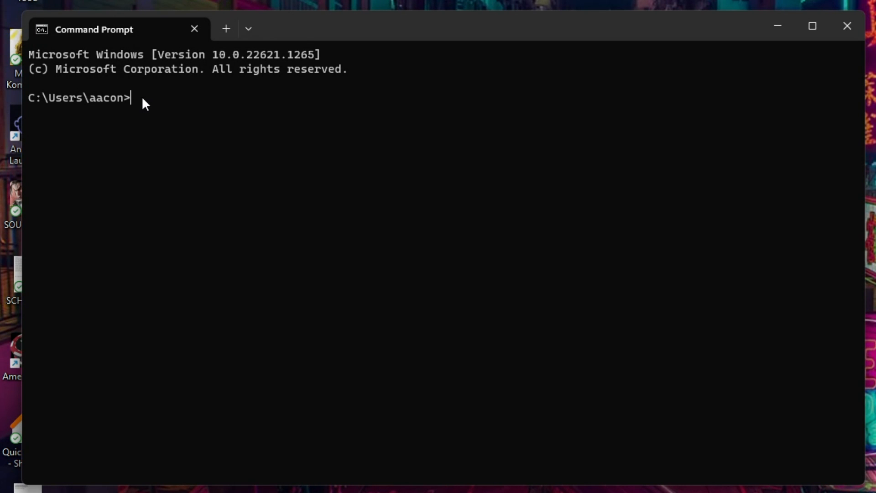
Enter 'npx dalai alpaca install' with the model size changed between 13B and 7B.
text(npx)
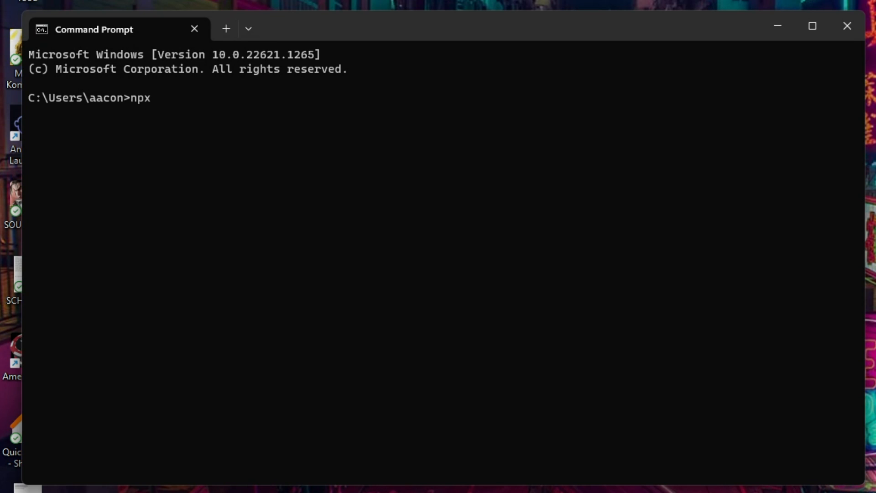
text(dalai)
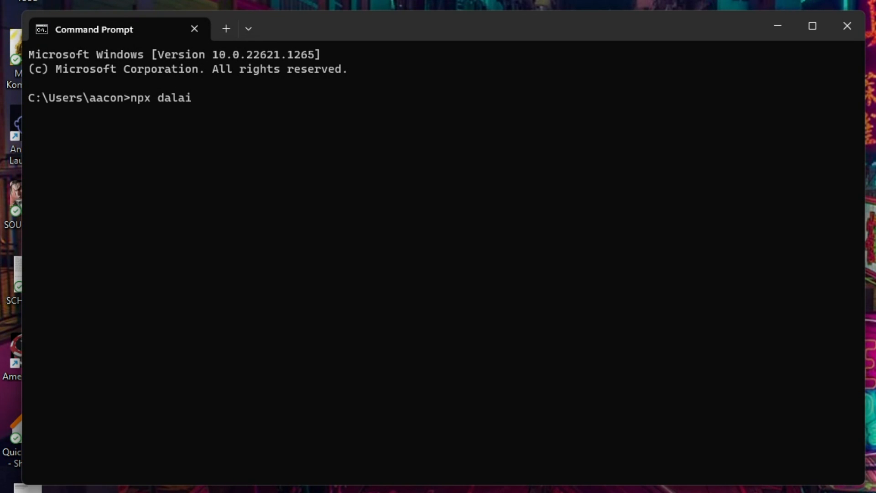
text(alpa)
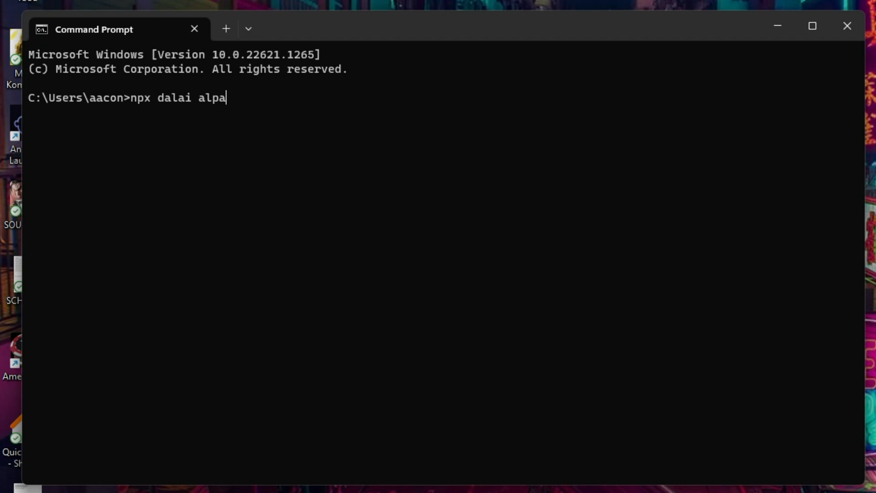
text(ca install 7B)
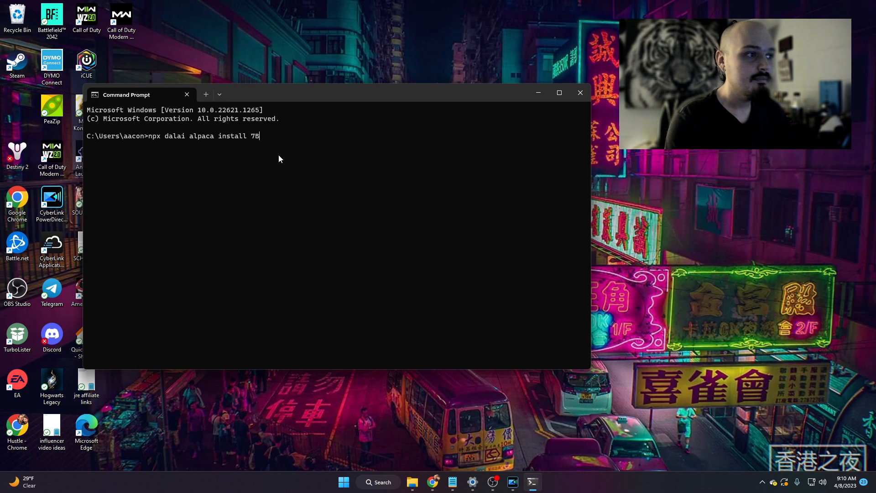
mouse_move(168, 139)
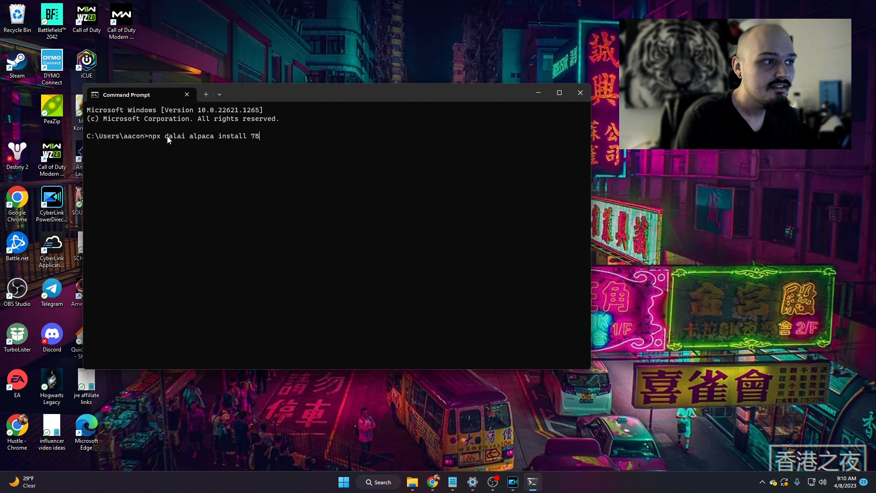
mouse_move(191, 144)
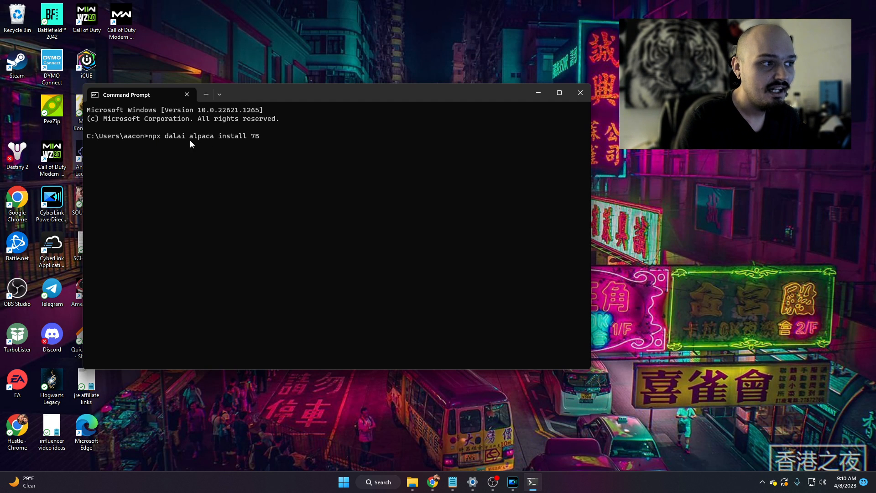
mouse_move(213, 139)
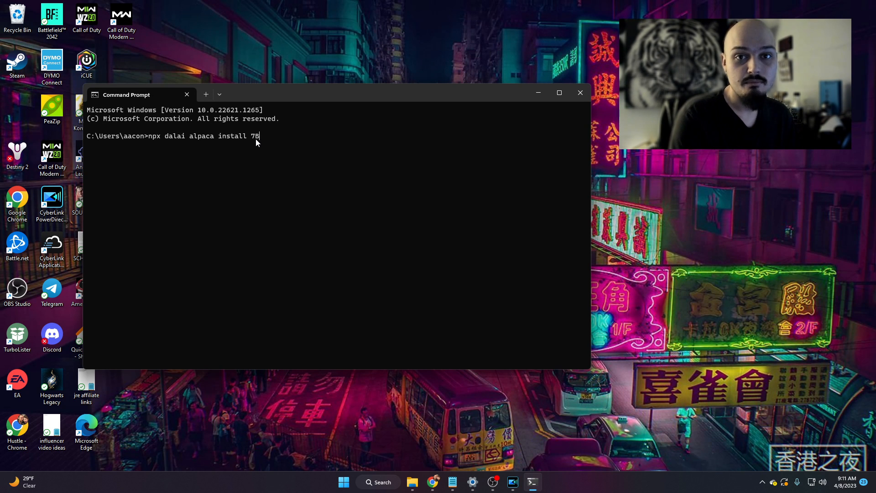
mouse_move(268, 165)
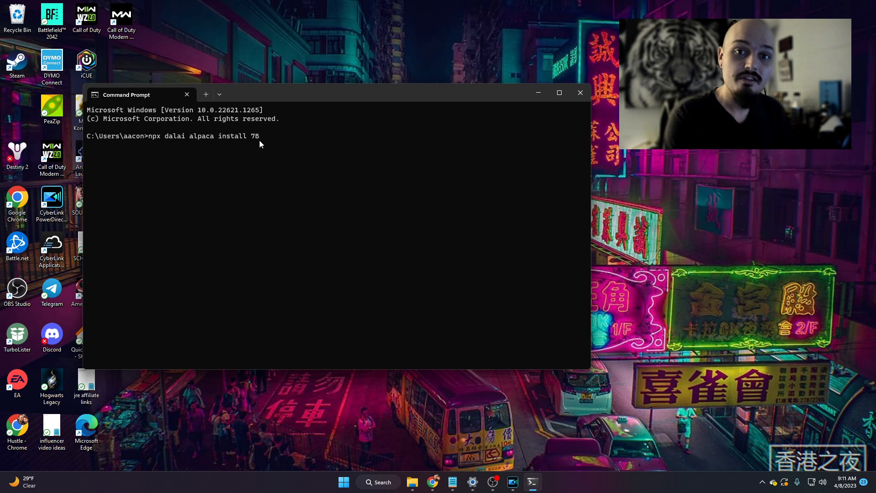
mouse_move(256, 141)
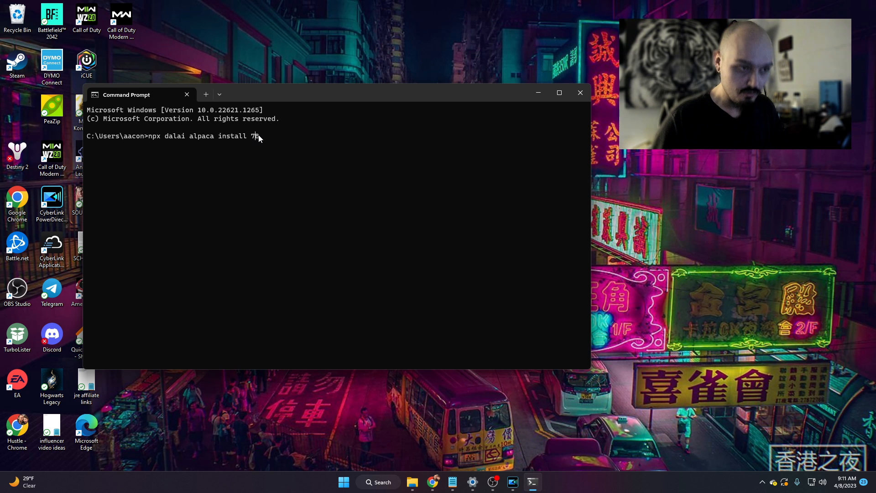
text(13)
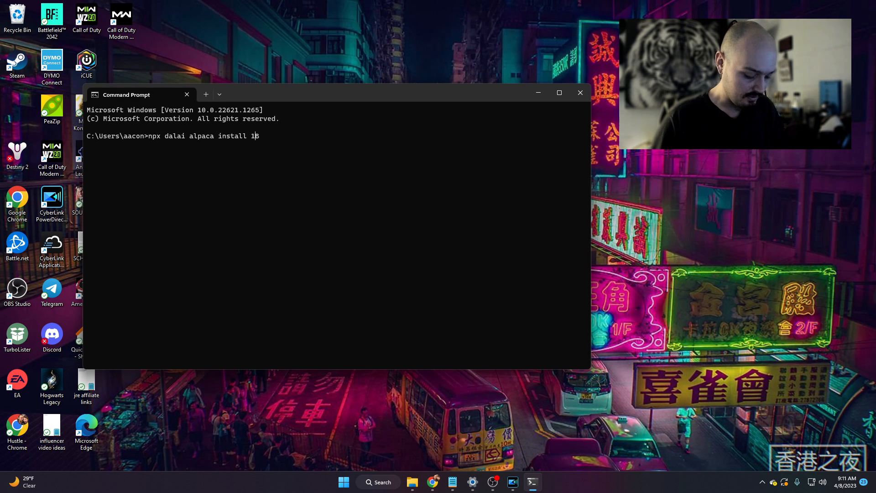
text(3B)
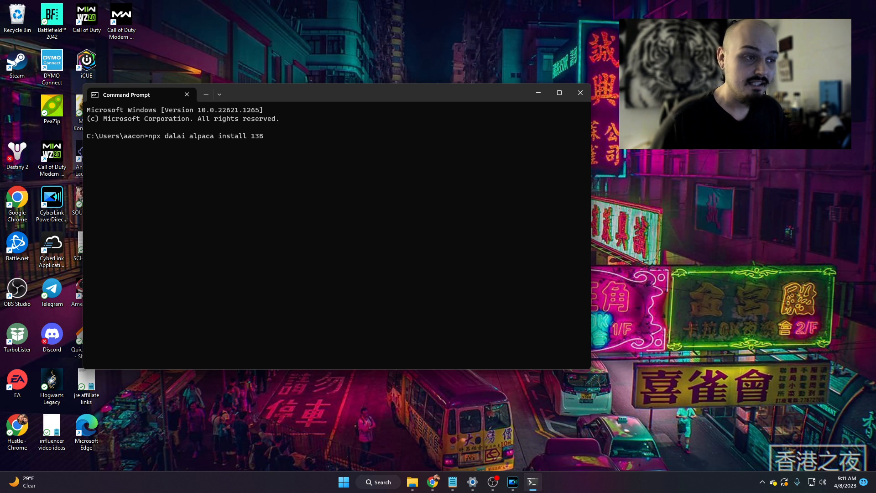
text(7)
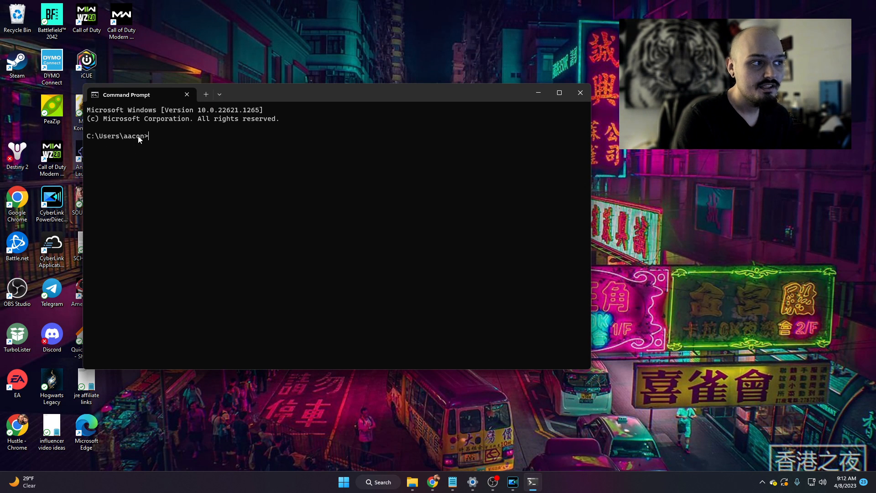
mouse_move(166, 138)
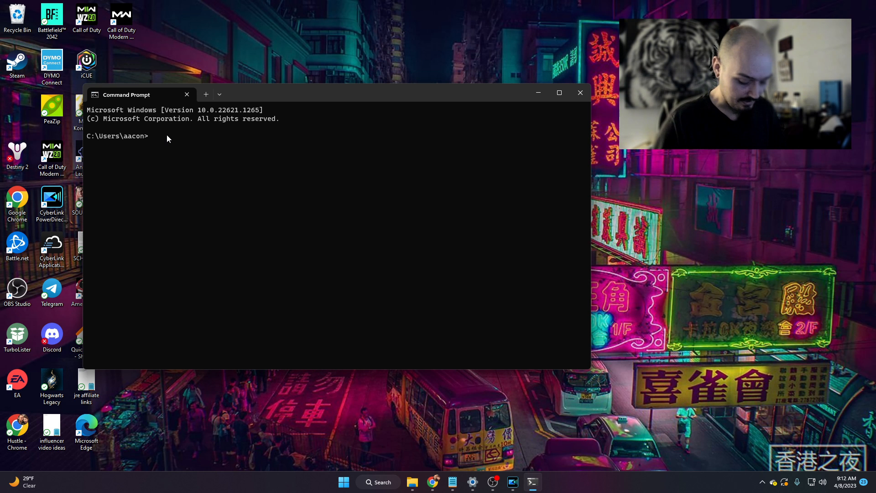
Enter 'npx dalai llama install' with the model size changed between 7B and 13B.
text(npx dai)
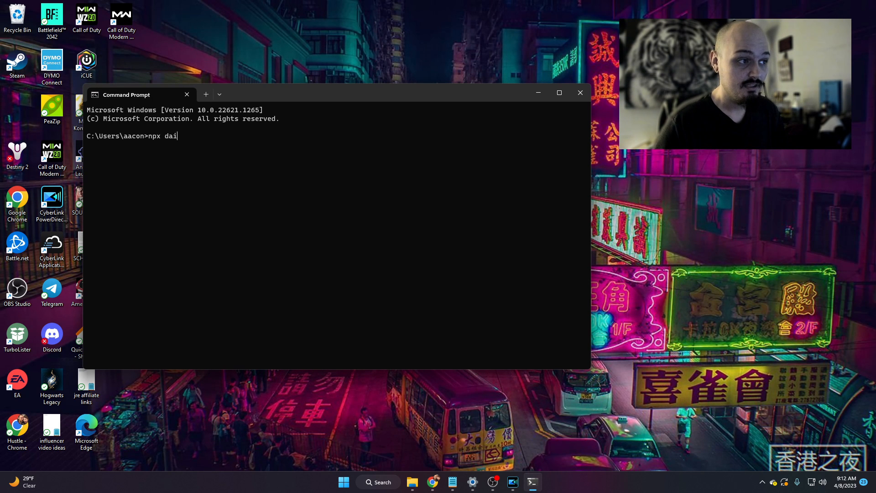
text(lai)
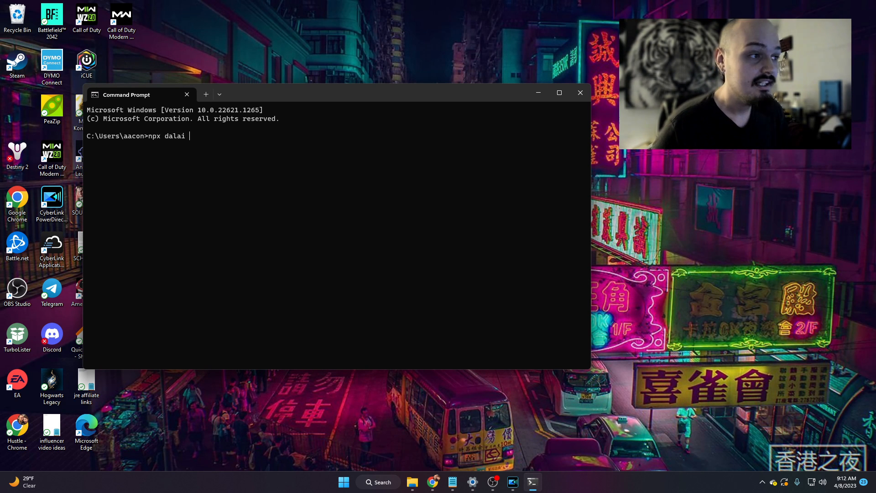
text(llama)
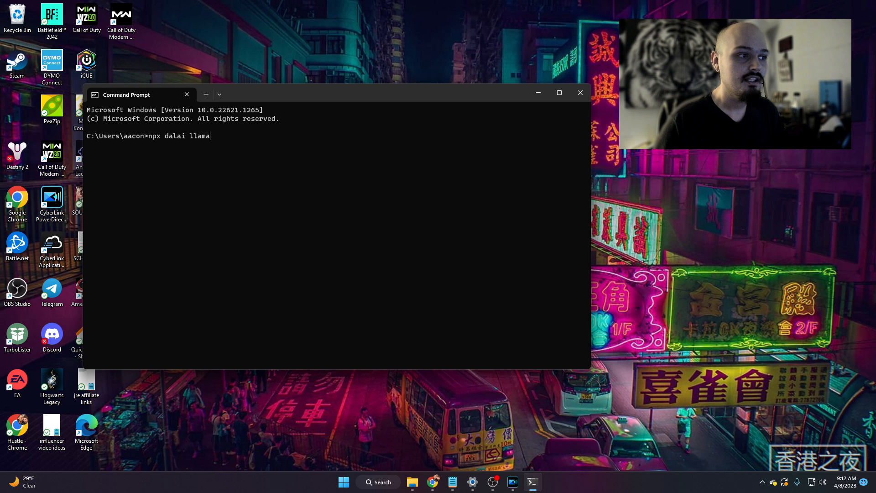
text(install)
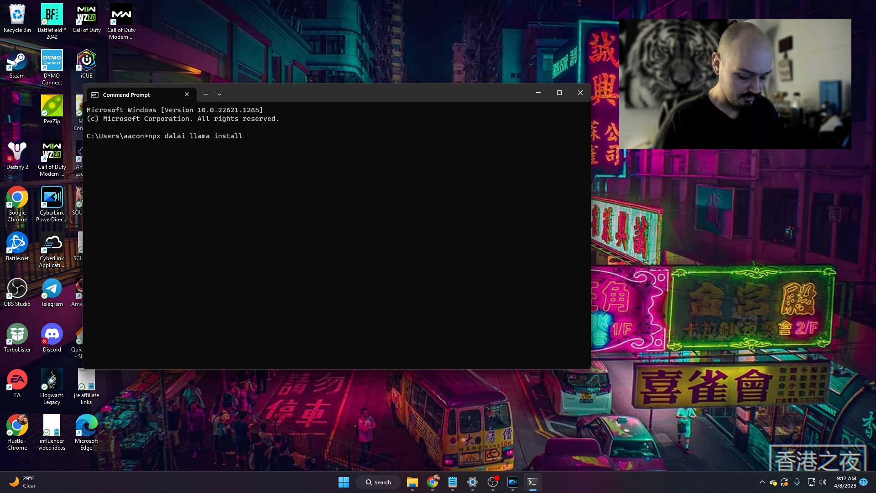
text(7)
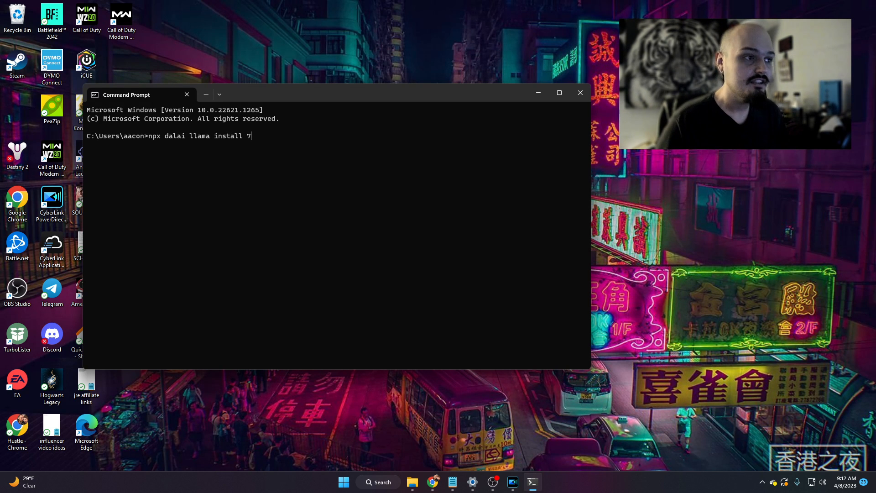
text(13B)
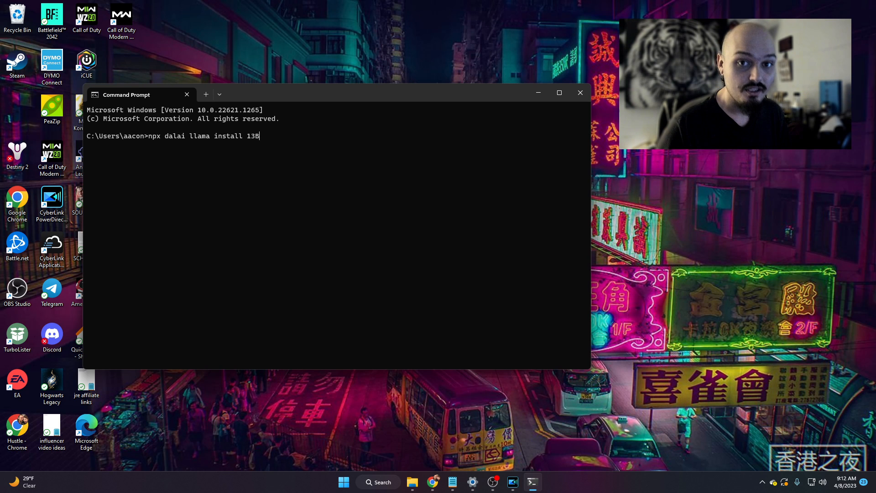
text(7B)
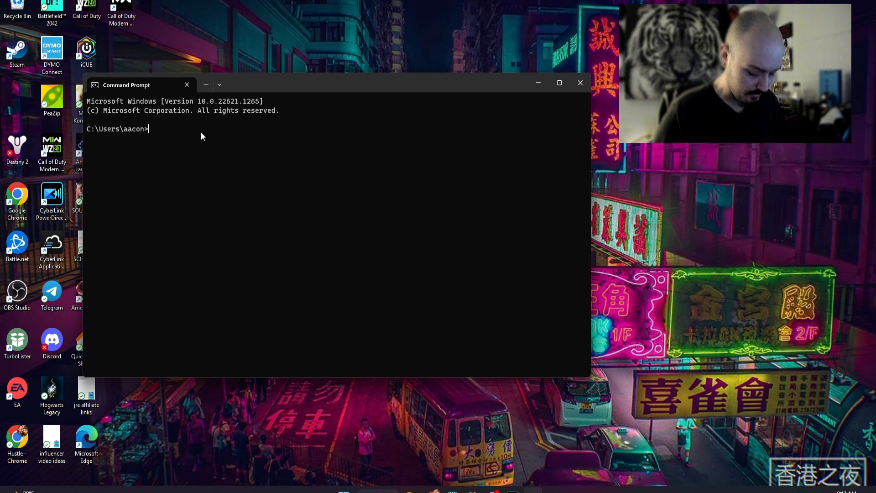
Run 'npx dalai serve' to start the local server on localhost:3000.
text(npx dalai)
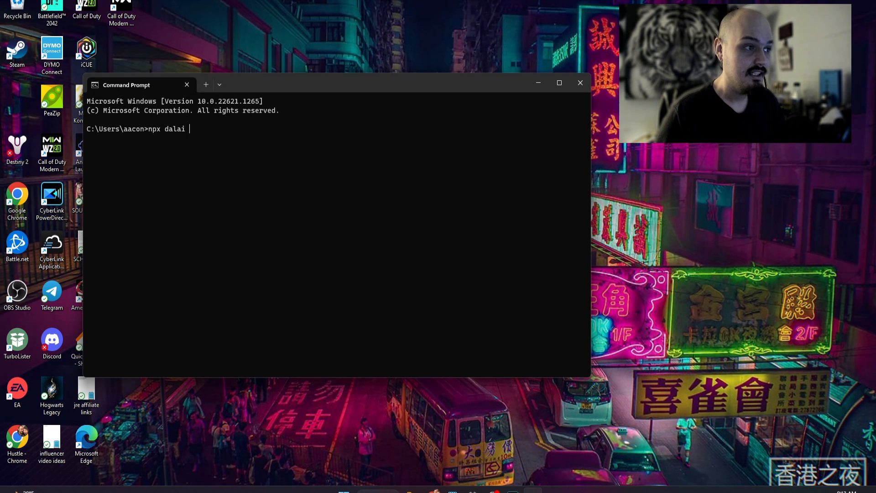
text(serve)
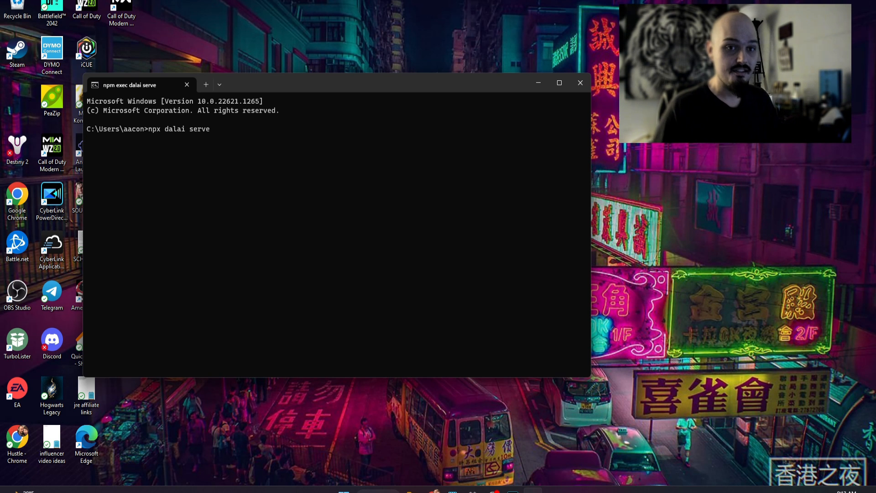
key(Return)
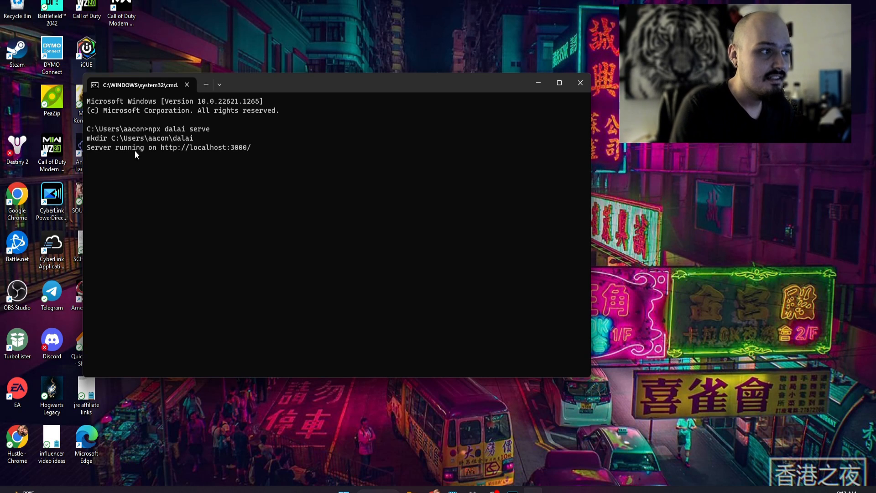
mouse_move(227, 149)
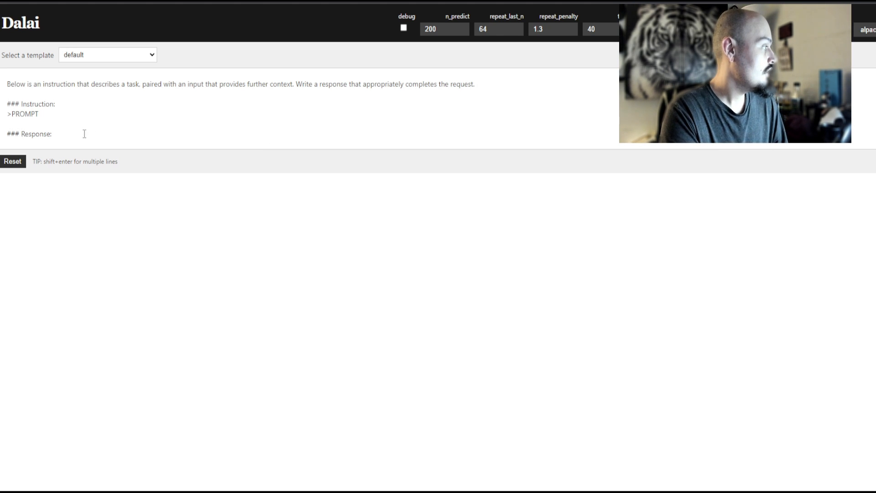
Replace the template prompt with 'What is Dalai?' and submit it to the model.
key(ctrl+a)
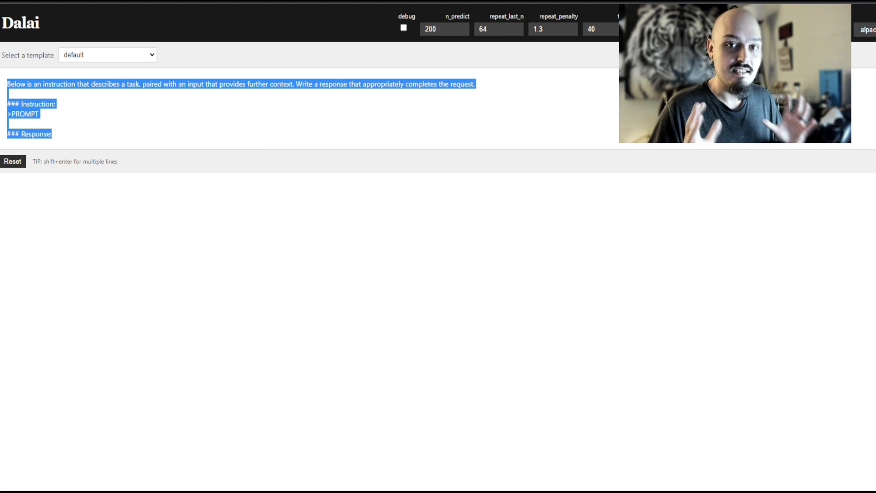
click(12, 161)
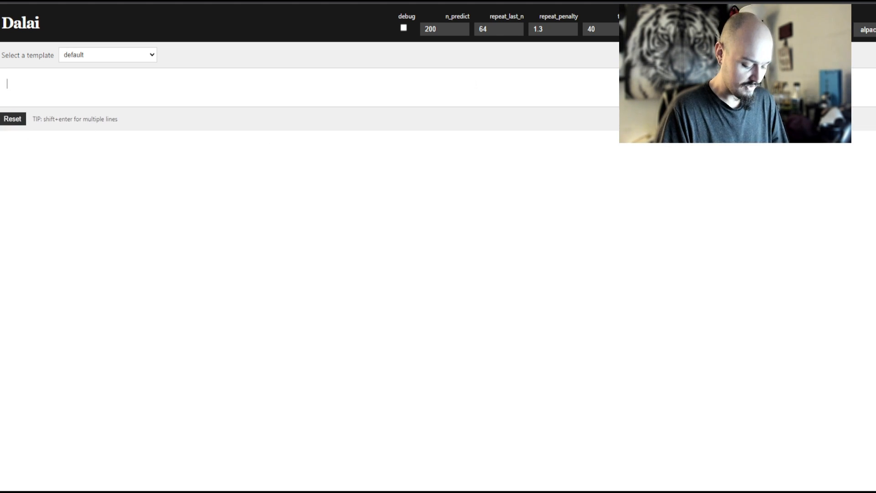
text(Wg)
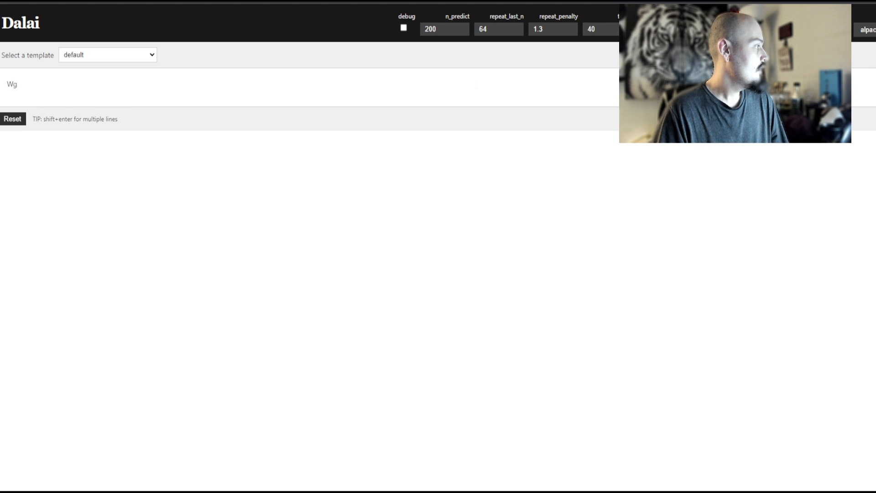
text(What is Dai)
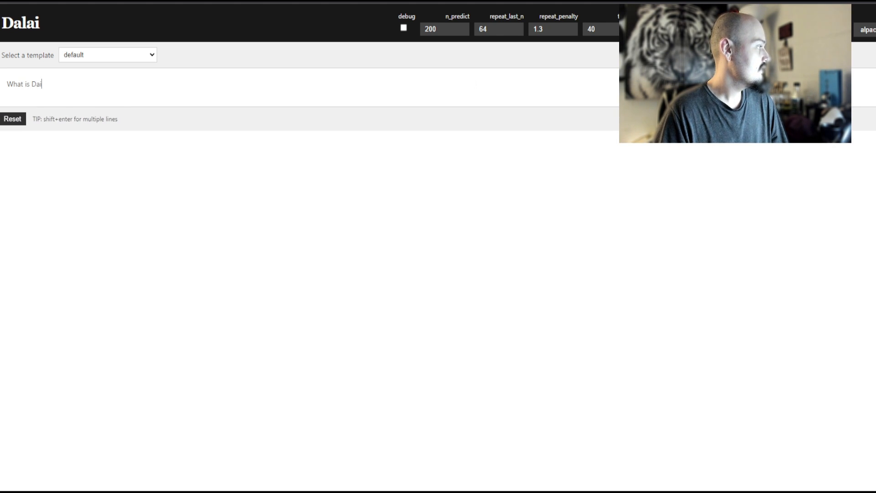
text(lai?)
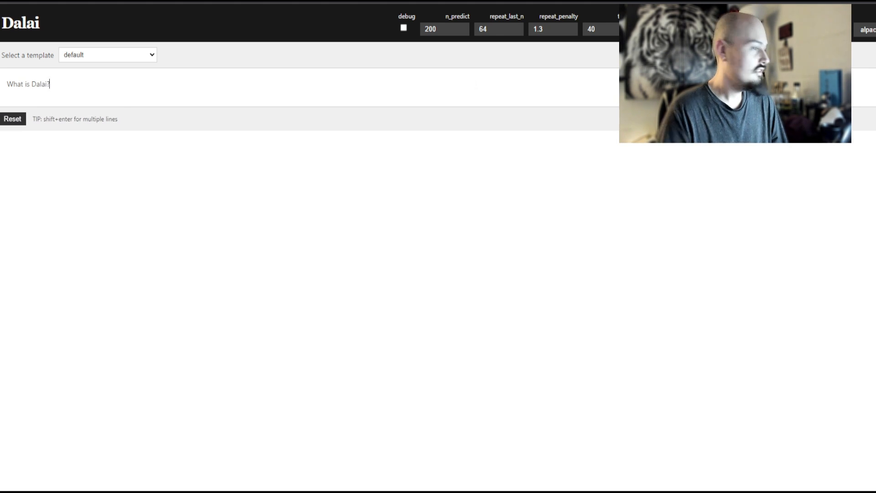
key(Return)
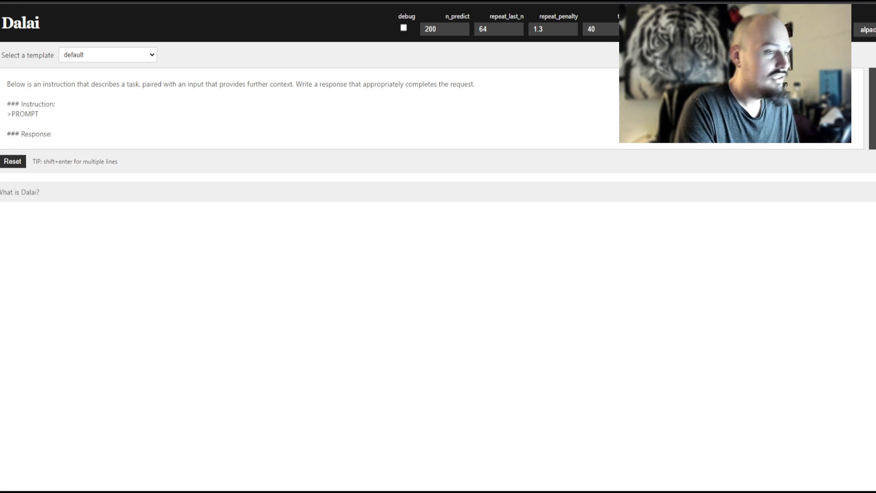
mouse_move(858, 335)
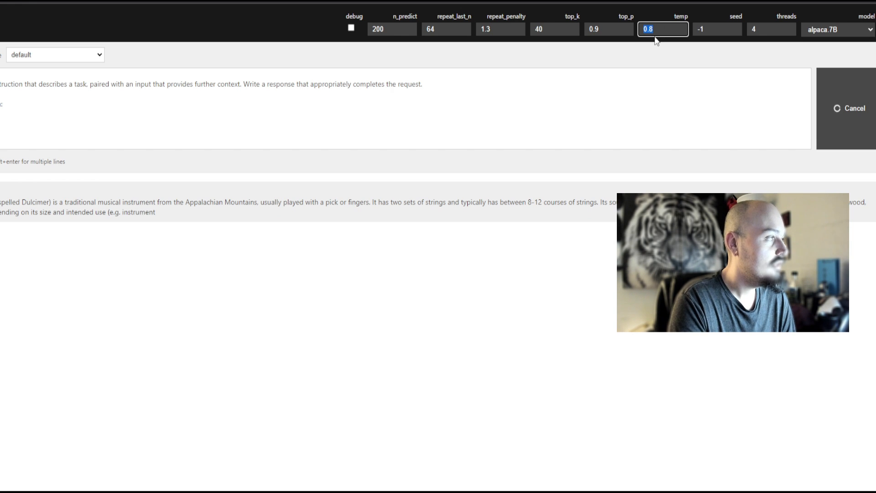
Inspect the temp 0.8 and repeat_penalty 1.3 fields, then cancel the alpaca.7B generation.
click(500, 29)
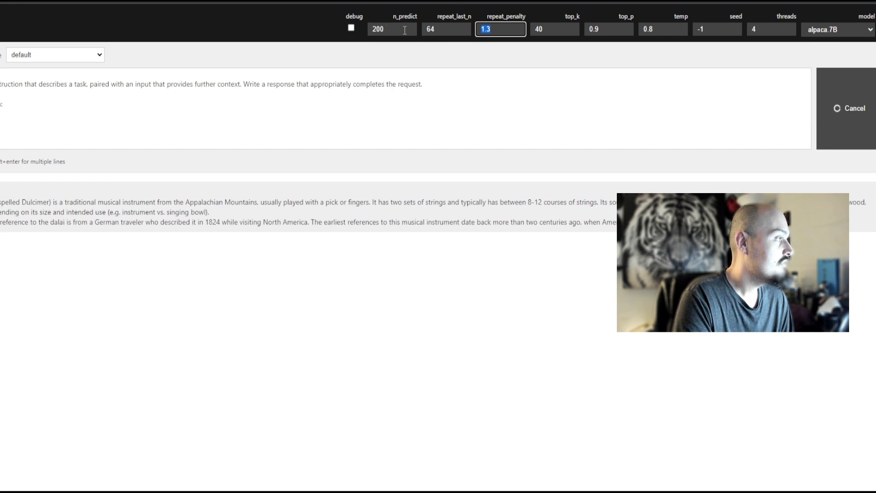
click(447, 29)
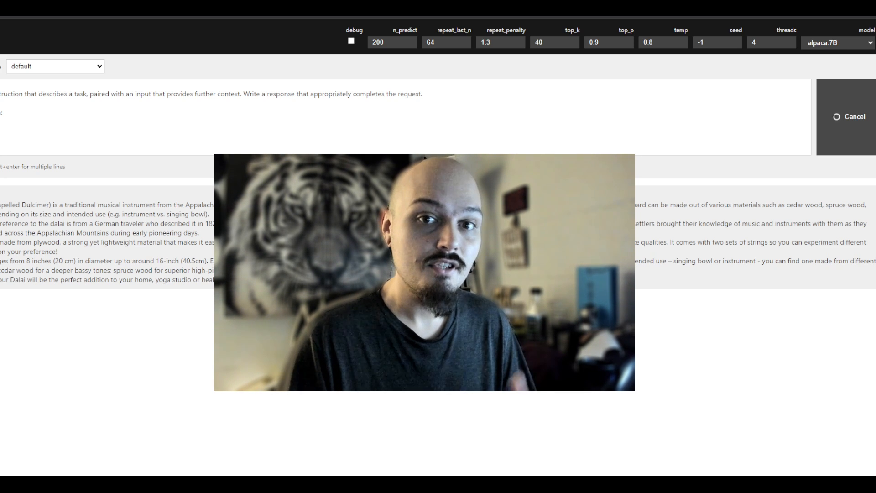
click(852, 117)
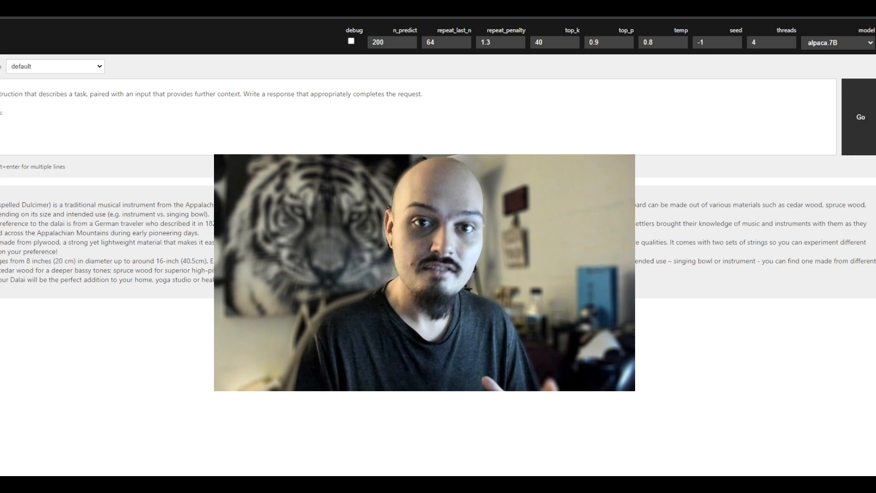